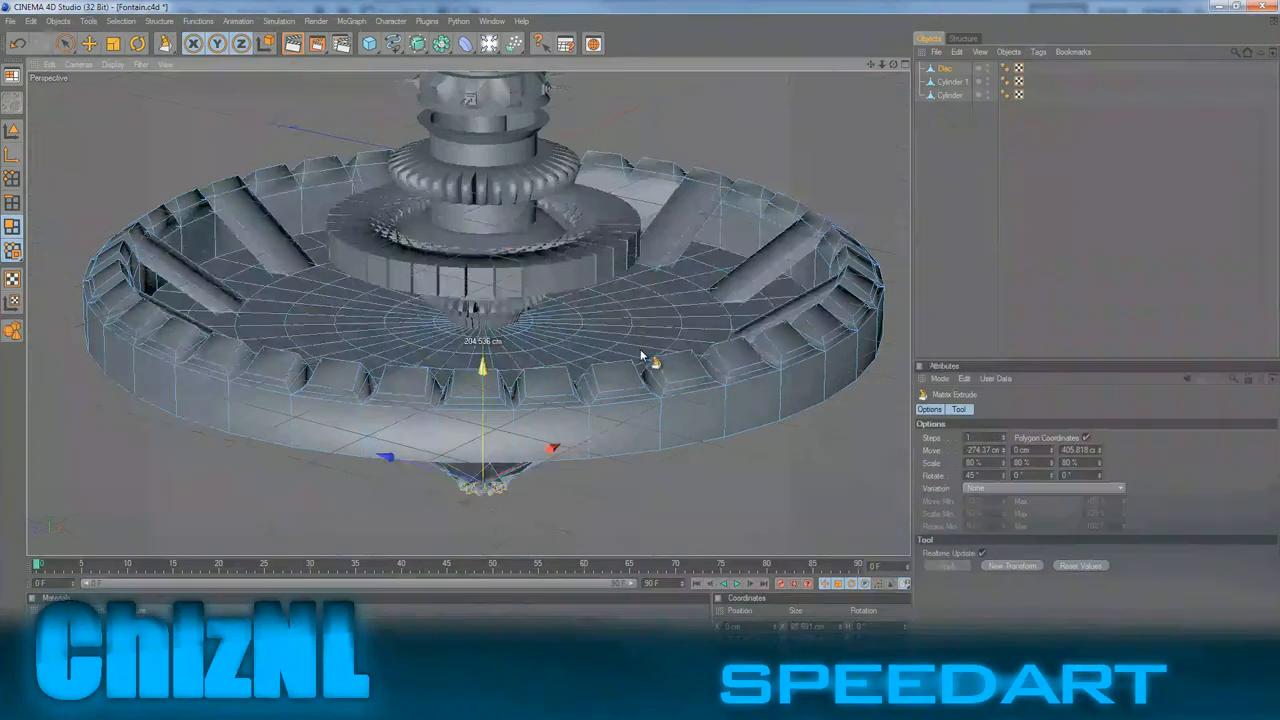
# Work on the fountain basin in the Cinema 4D Perspective viewport.
pyautogui.click(944, 68)
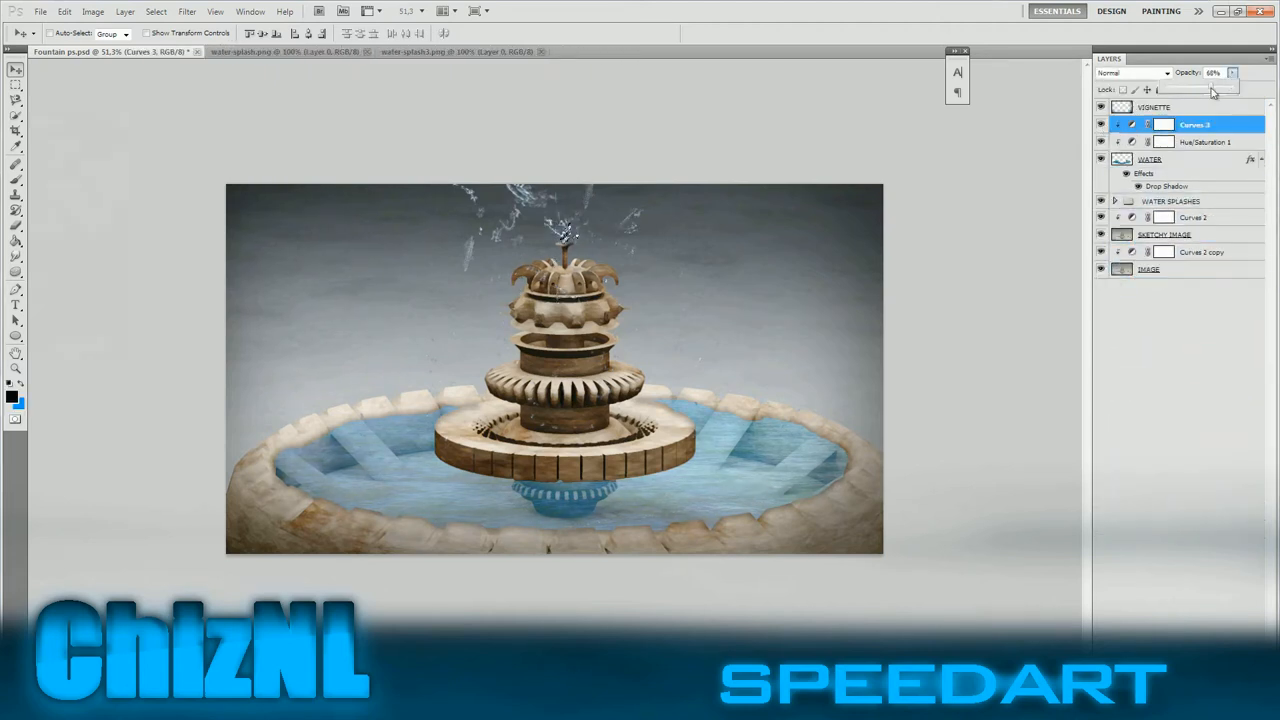
# Bring the rendered fountain composite forward in Photoshop with its adjustment layers stacked.
pyautogui.click(186, 12)
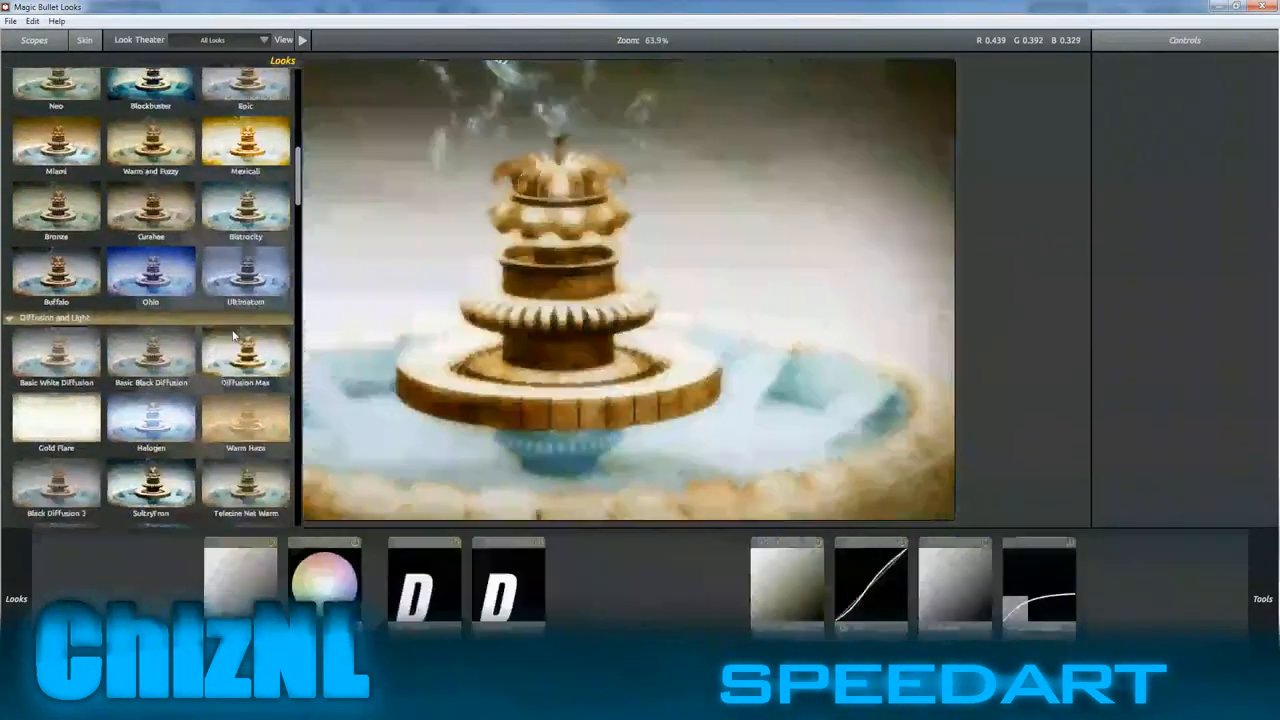
# Scroll through the Looks presets toward the Diffusion and Classic Film grades.
pyautogui.scroll(-3)
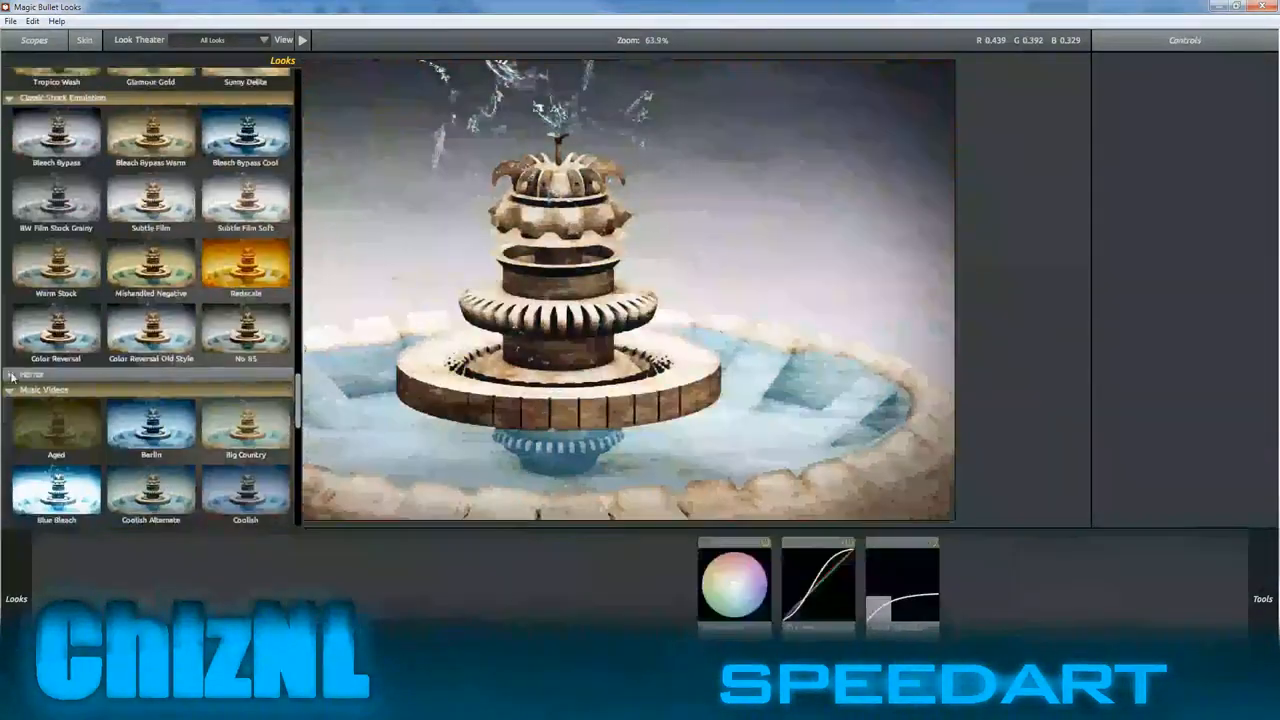
pyautogui.scroll(-3)
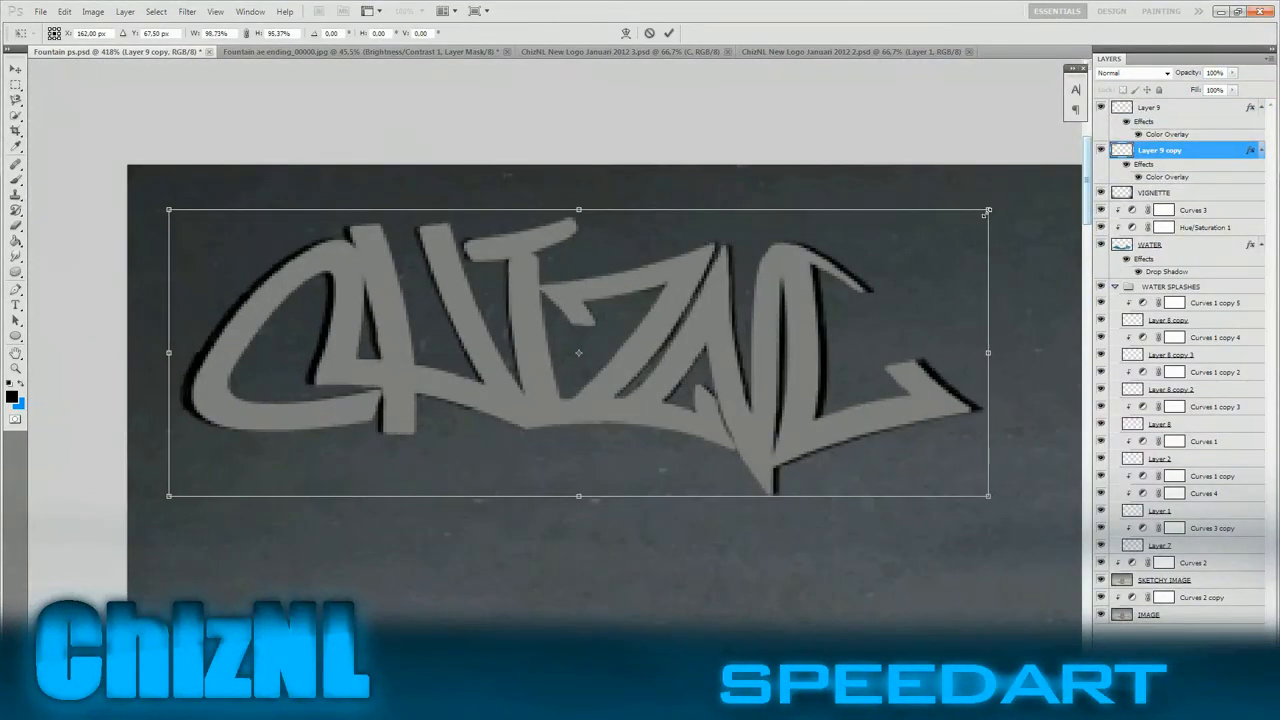
# Bring up the Open dialog from the File menu to browse the Logos folder.
pyautogui.click(40, 12)
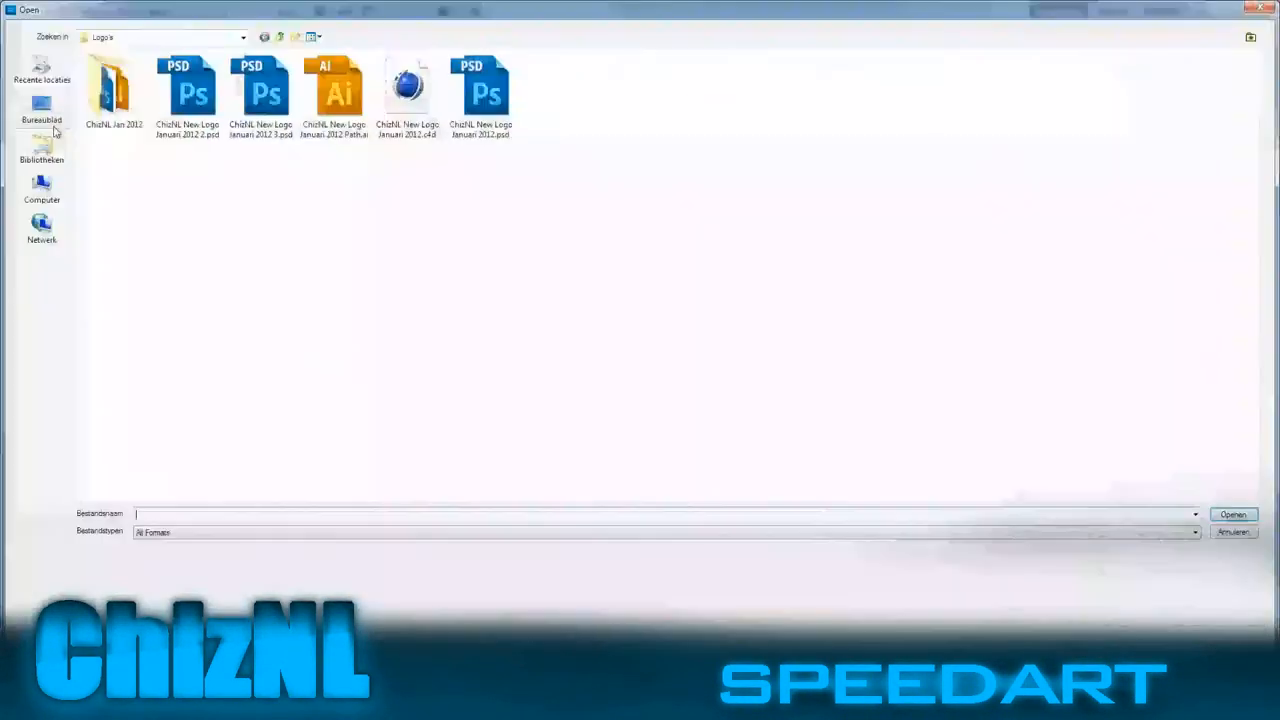